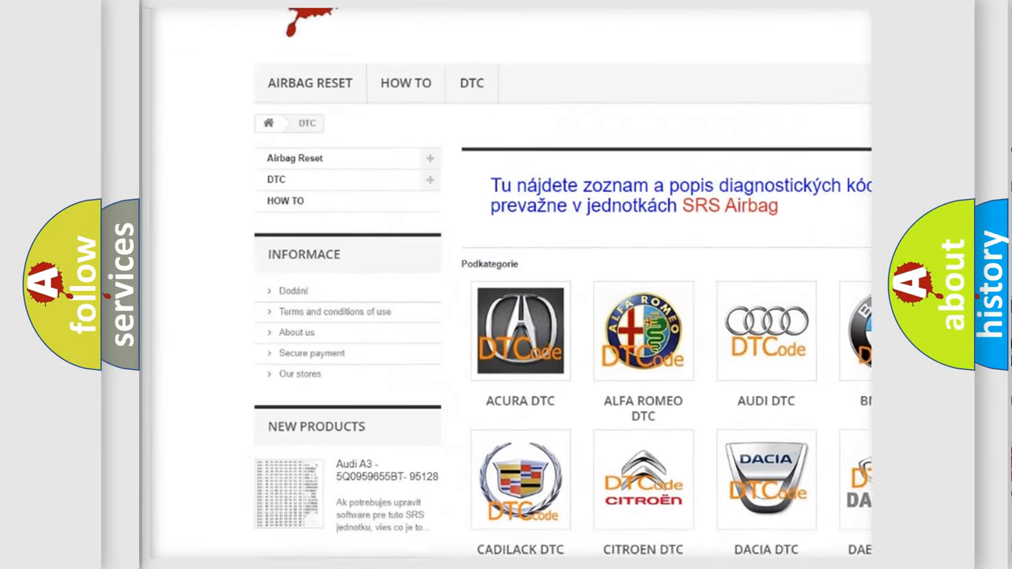
{"action": "scroll", "scroll_direction": "down", "scroll_amount": 3}
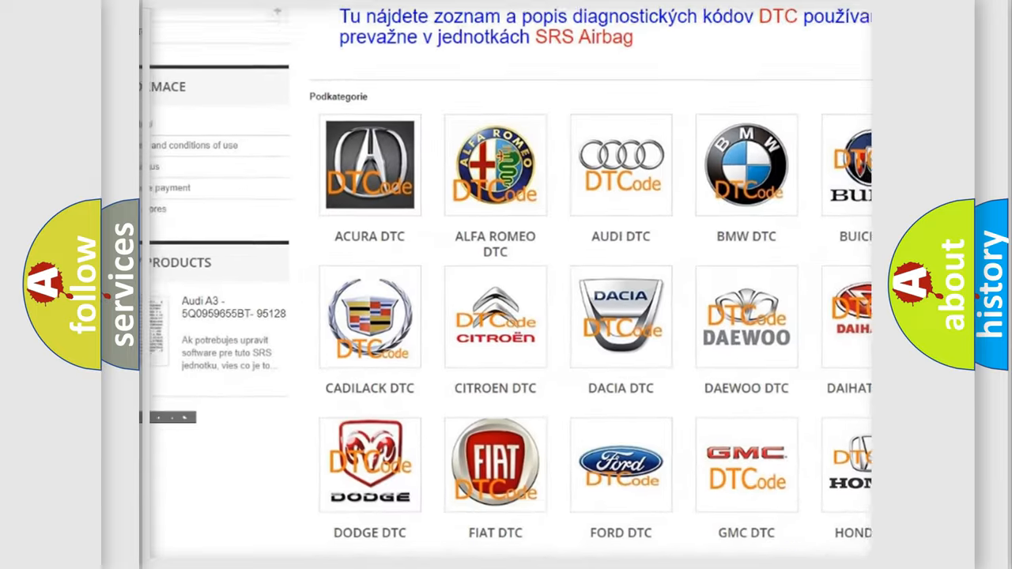